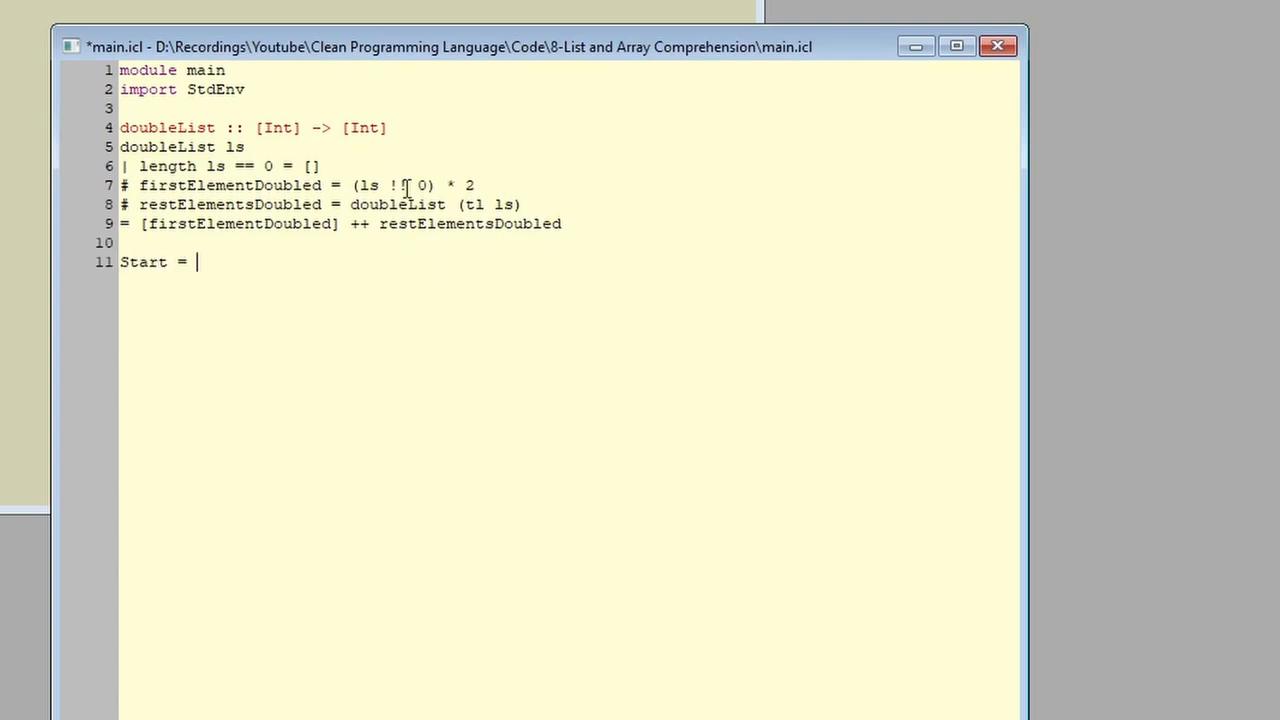
# - Comment out the doubleList Start and add Start = [ element * 2 \ element <- [1,2,3] ]
pyautogui.write('doubleList []')
pyautogui.write('Start = [ element * 2 \\\\ element <- [1,2,3] ]')
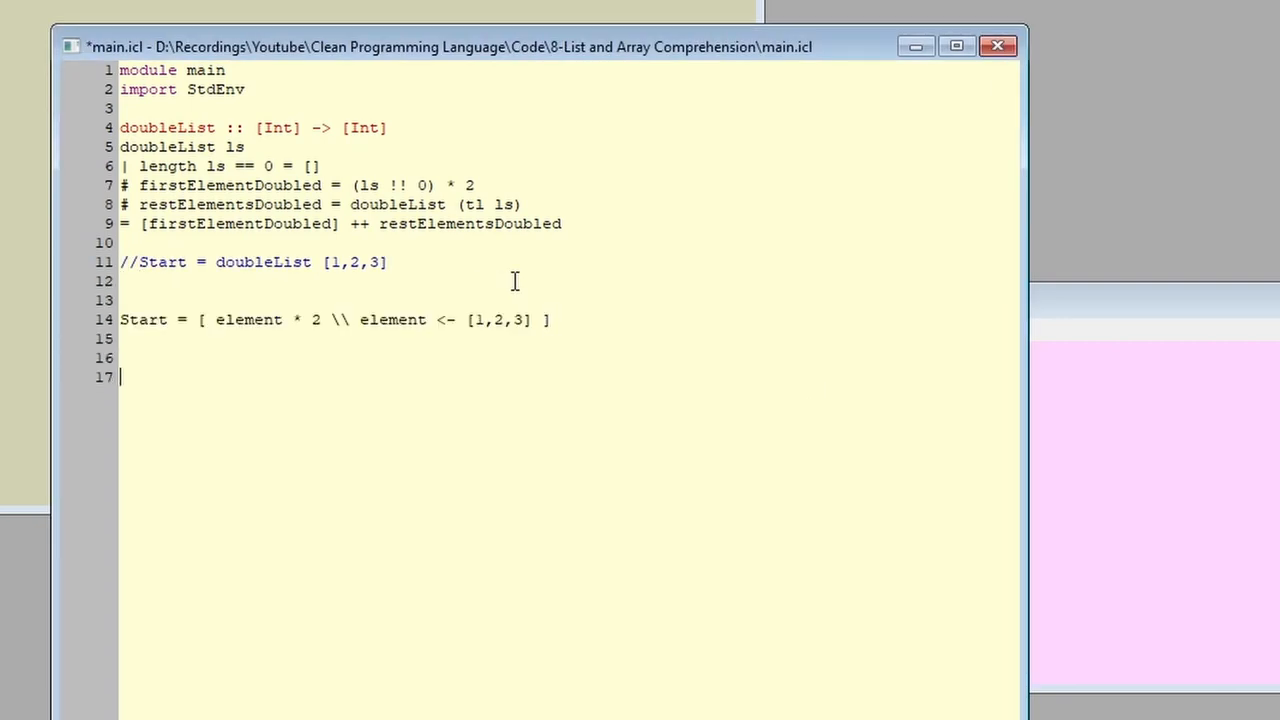
# - Save main.icl with the mohidoCoolNumber comprehension filtering 2 out of [1,2,3]
pyautogui.press('ctrl+s')
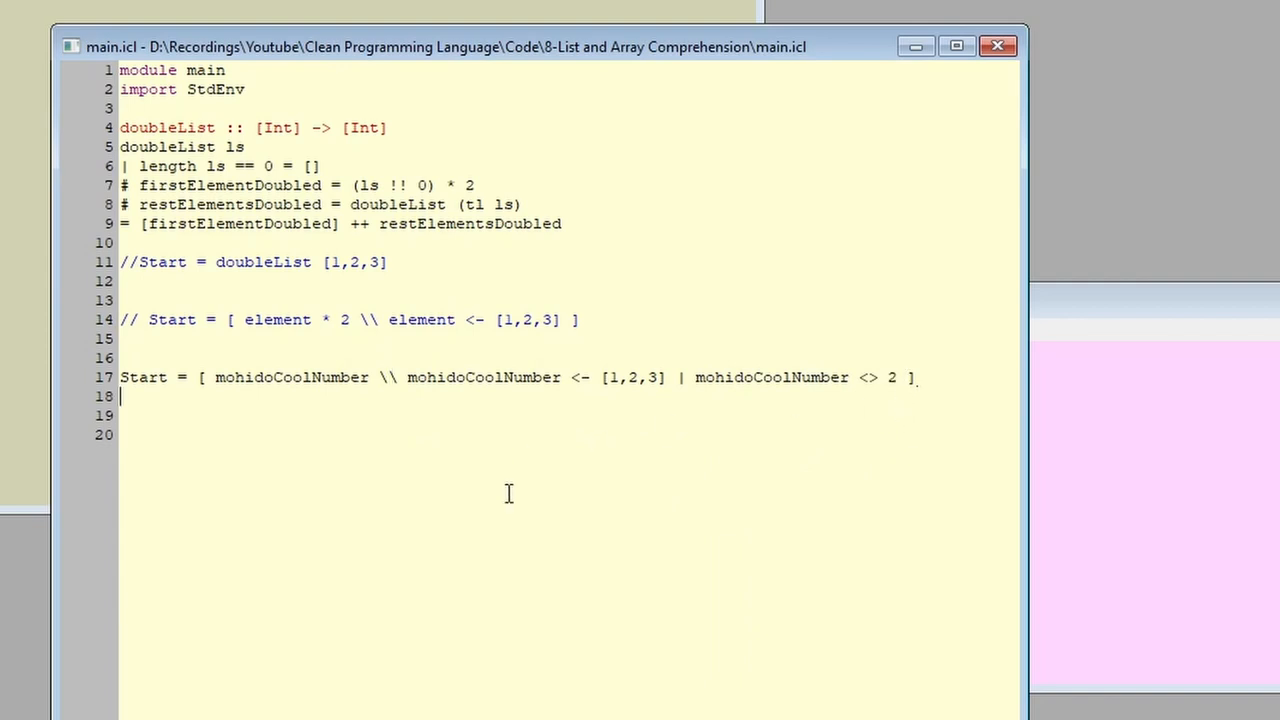
pyautogui.moveTo(516, 480)
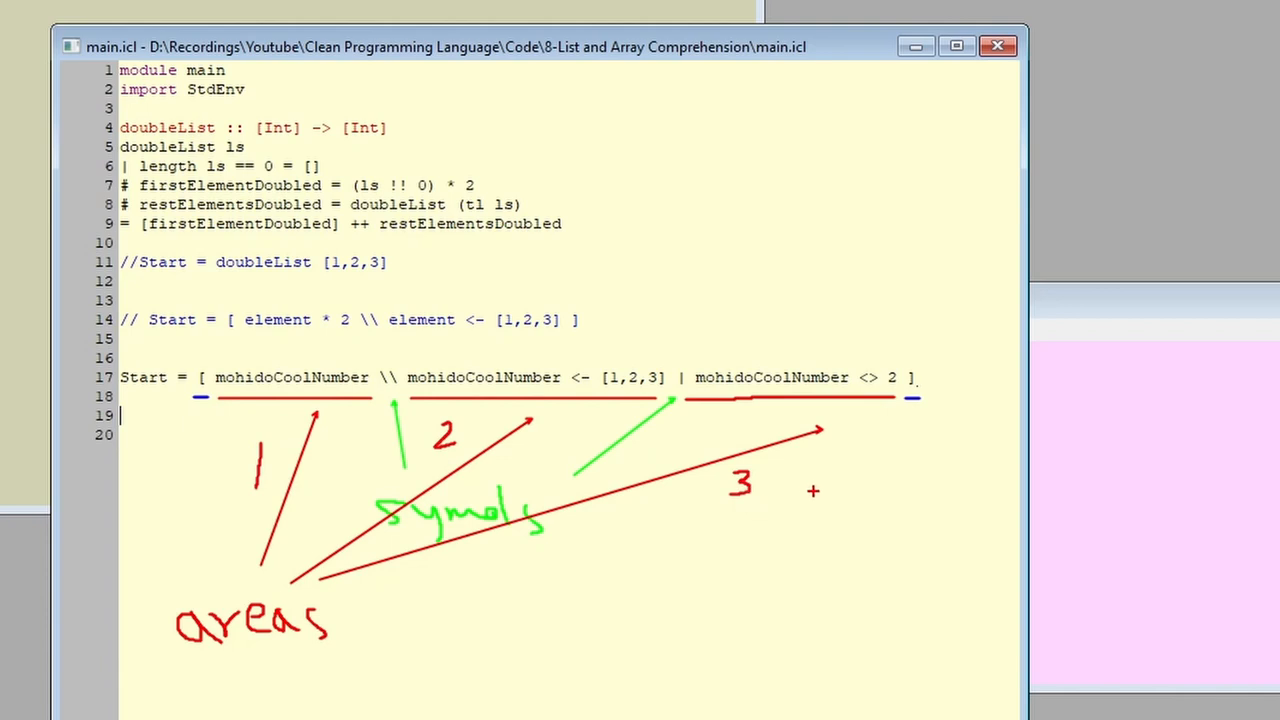
pyautogui.moveTo(890, 496)
pyautogui.write('If mohidoCoolNumber != 2')
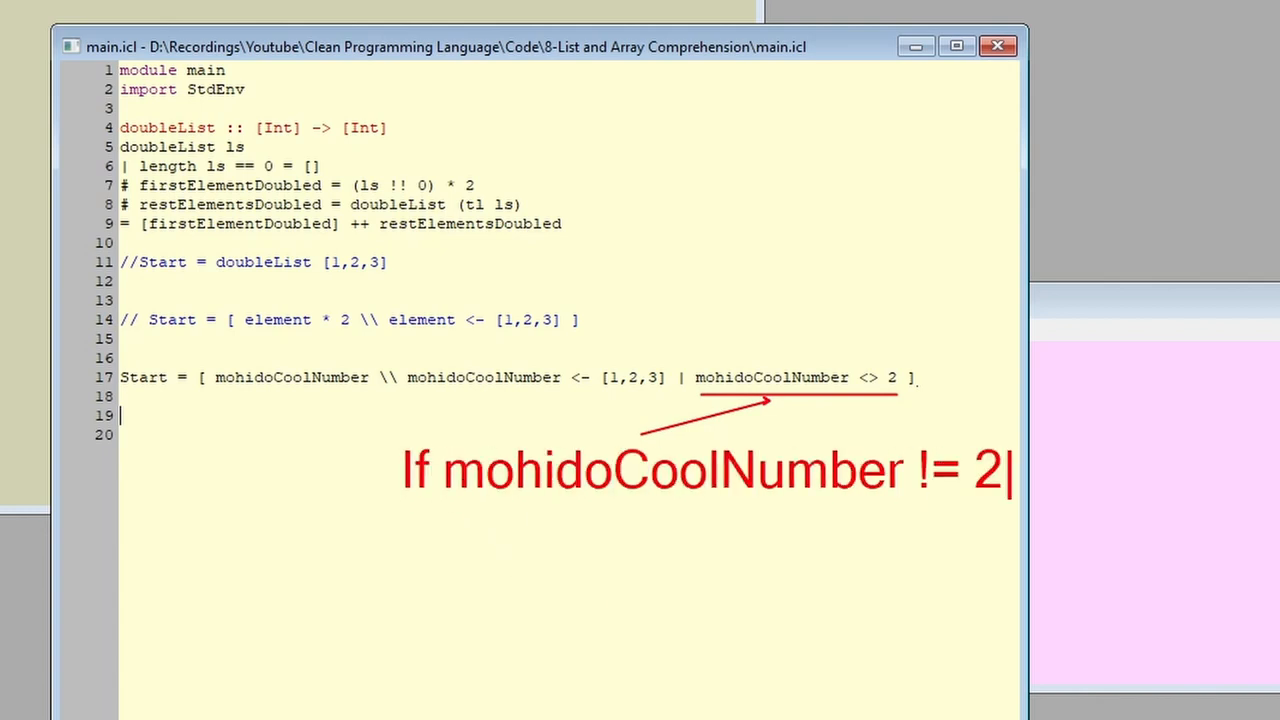
pyautogui.write('then keep it')
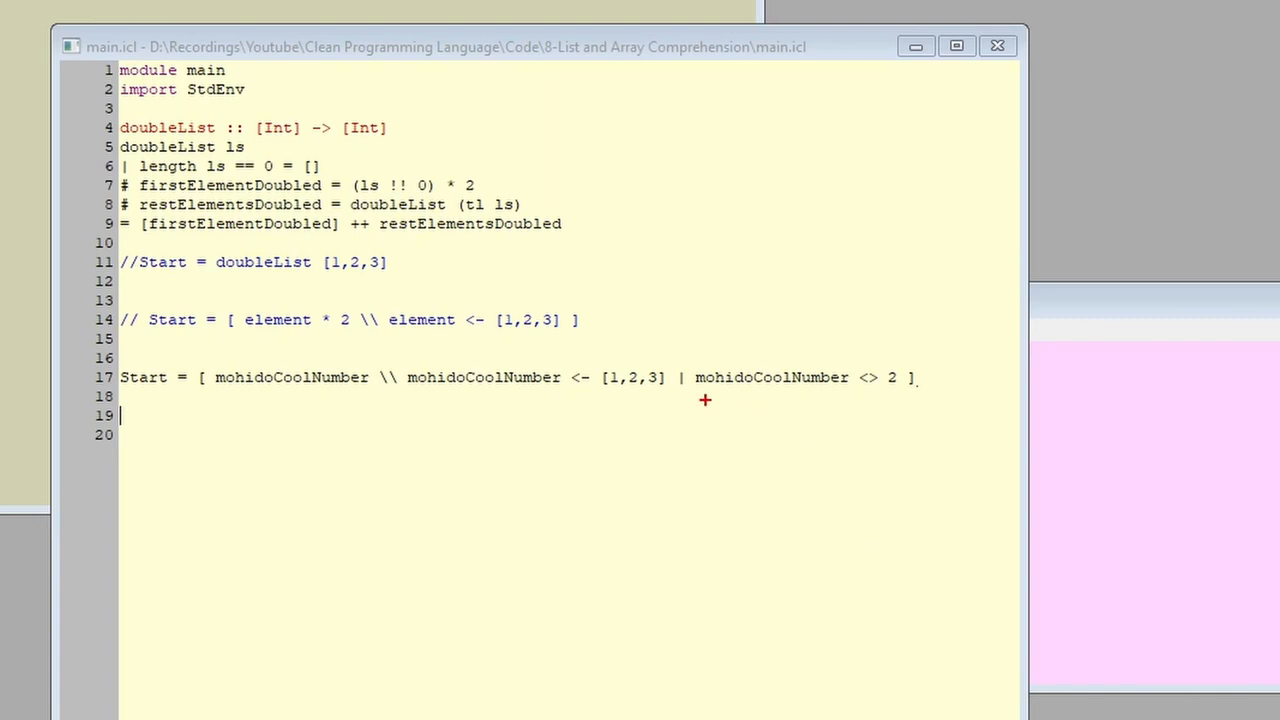
# - Comment out line 17 and add Start = [ 2 * a \ a <- [1,2,3] | a <> 2 ]
pyautogui.write('//')
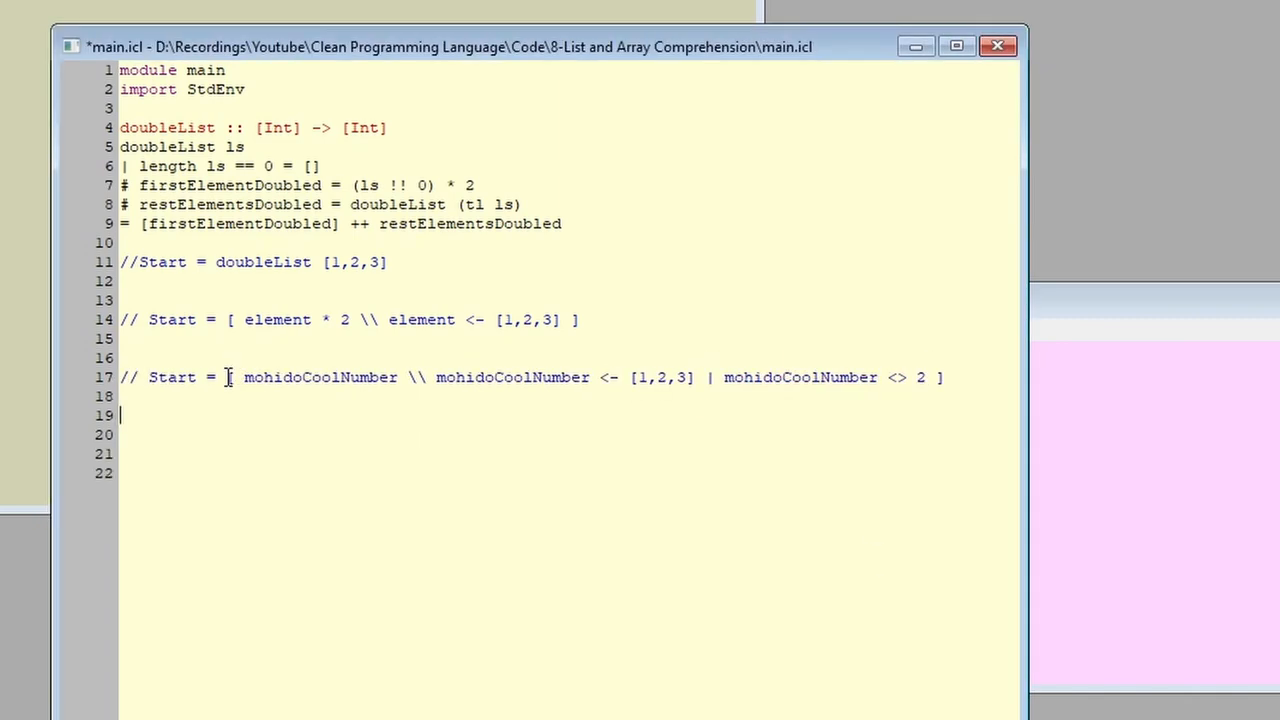
pyautogui.write('Start = [ 2 * a \\\\ a <- [1,2,3] | a <> 2 ]')
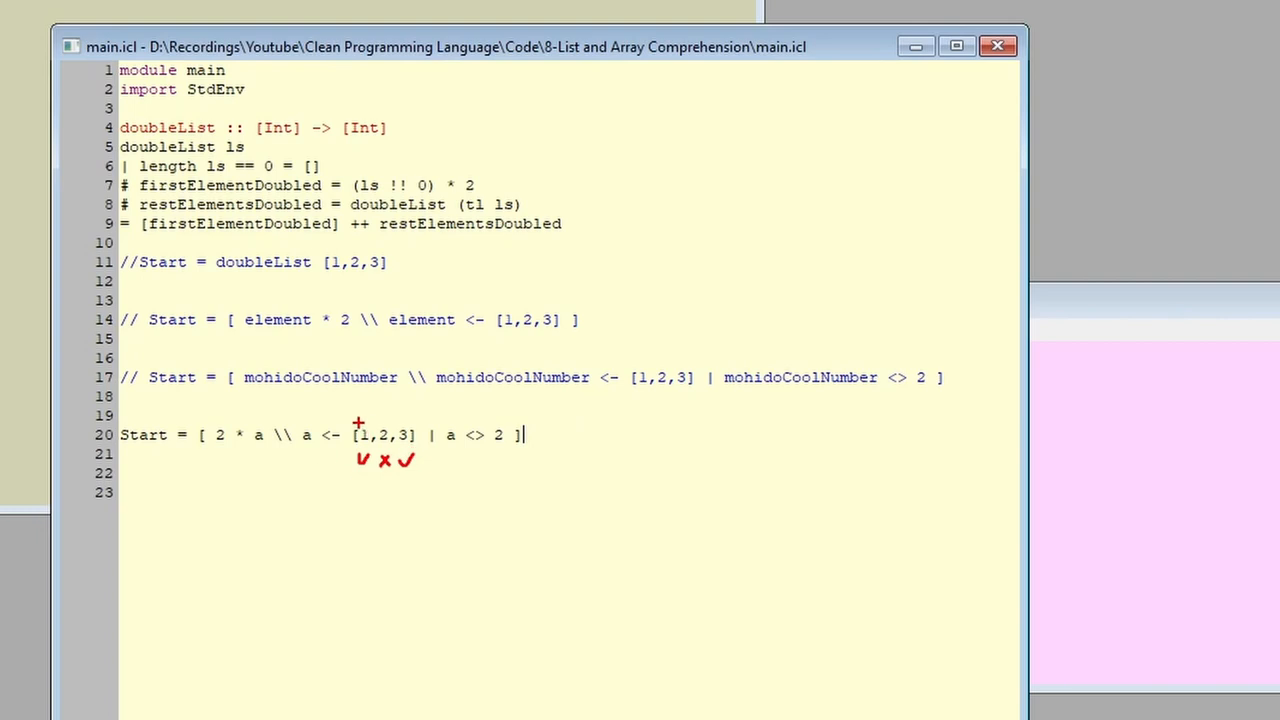
pyautogui.moveTo(410, 414); pyautogui.dragTo(244, 414)
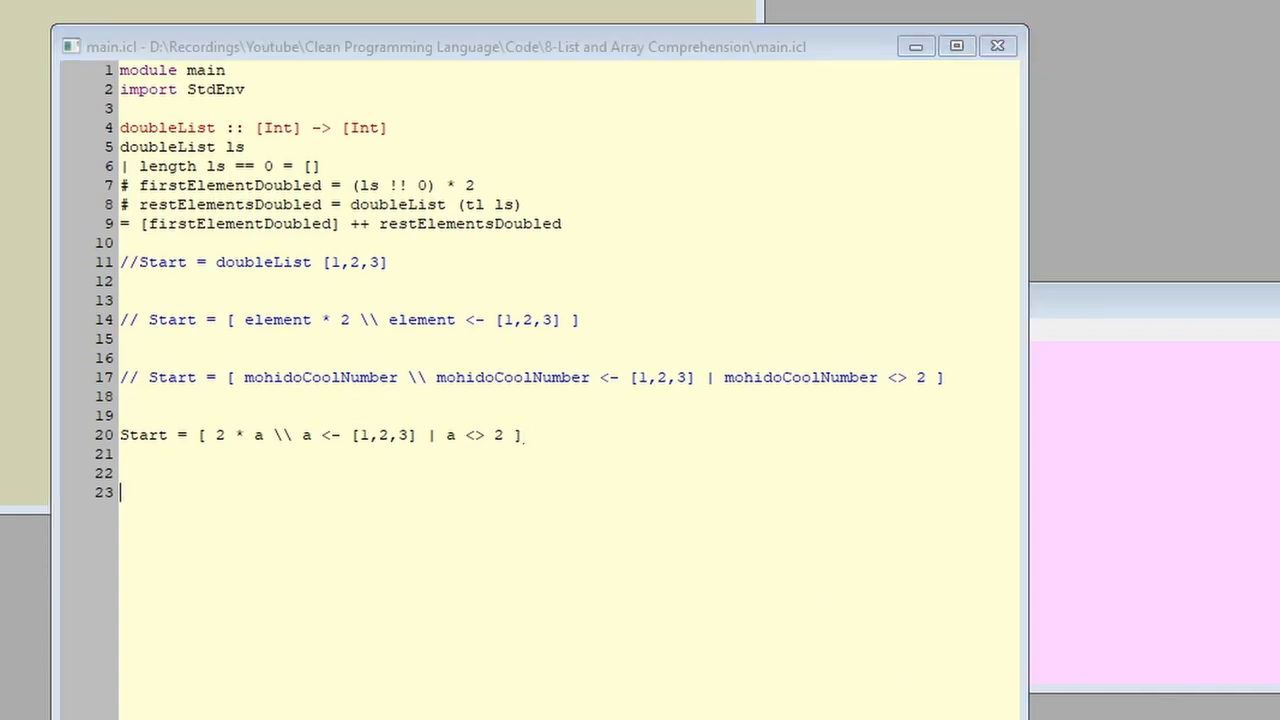
# - Comment out line 20 and add the comma and & generator examples with results like [(1,'a'),(2,'b'),(3,'c')]
pyautogui.doubleClick(474, 436)
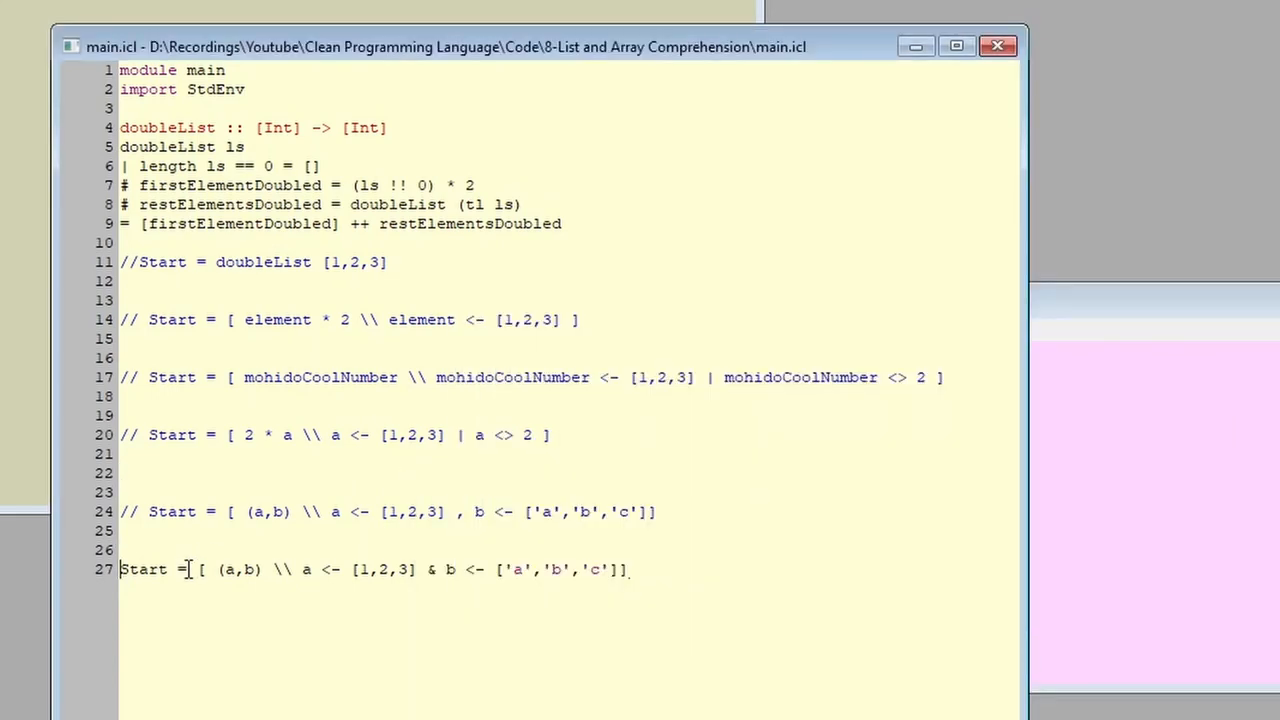
pyautogui.write('//')
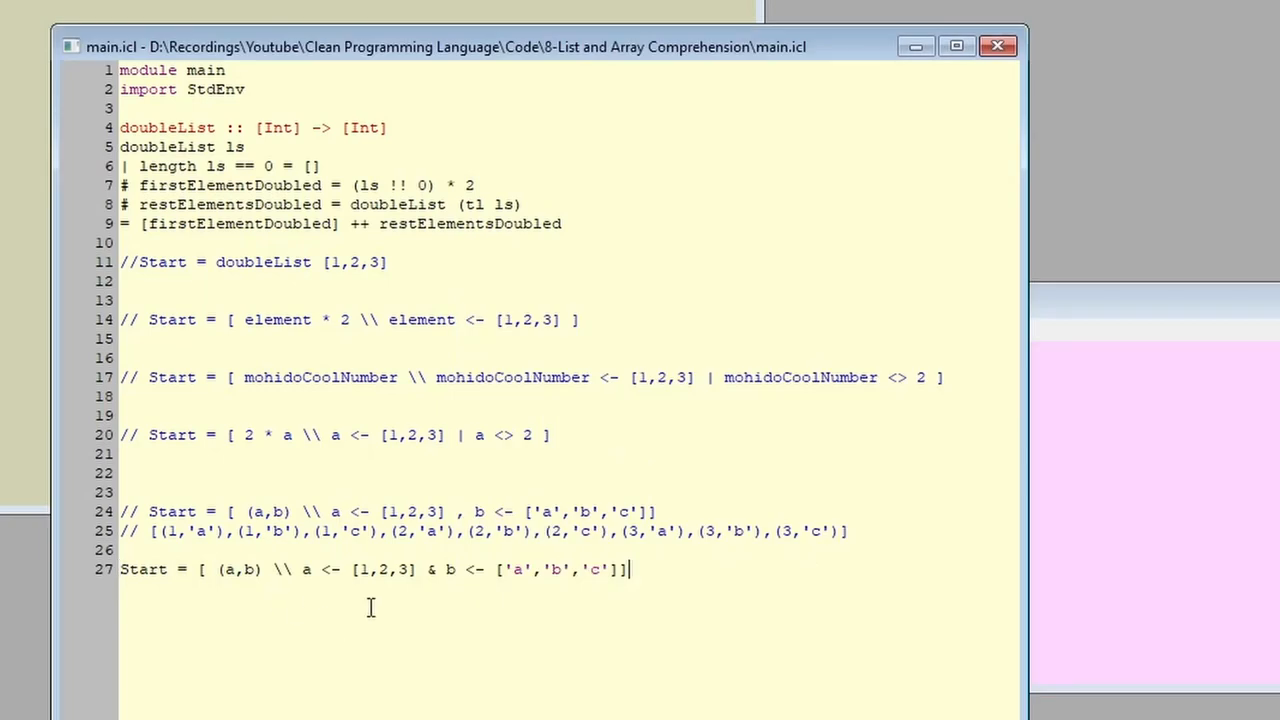
pyautogui.write("// [(1,'a'),(2,'b'),(3,'c')]")
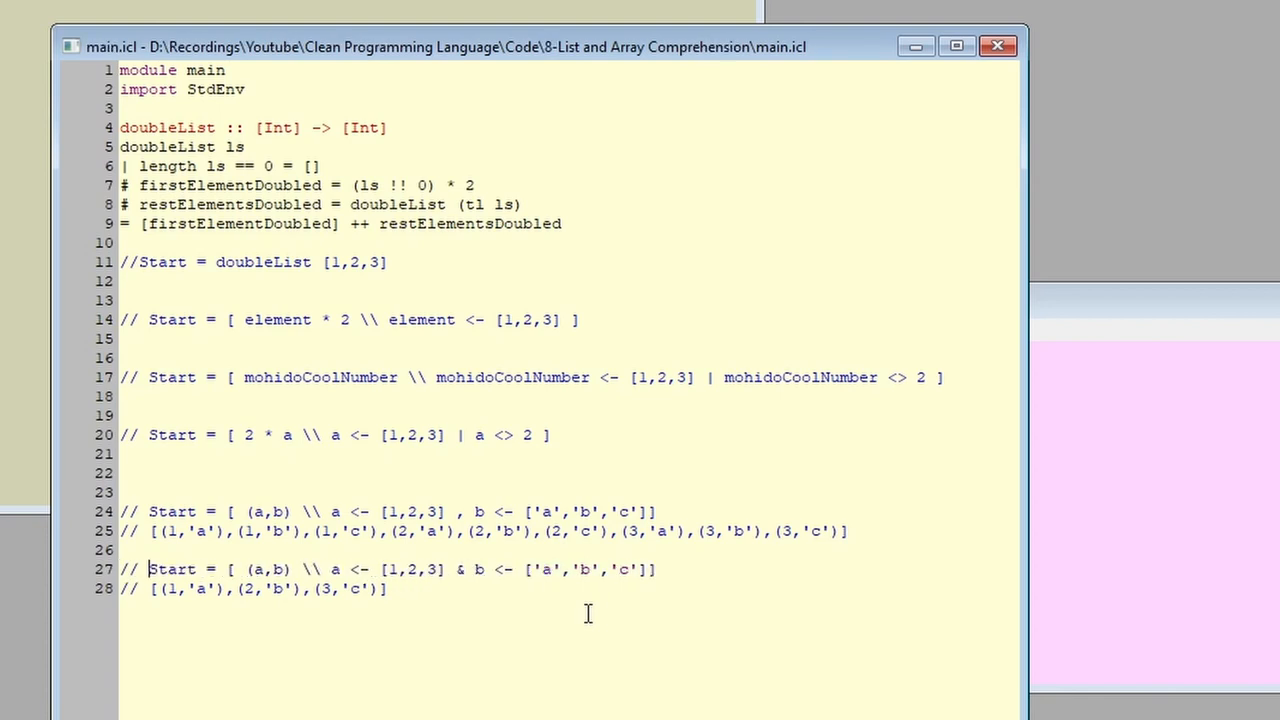
pyautogui.press('enter')
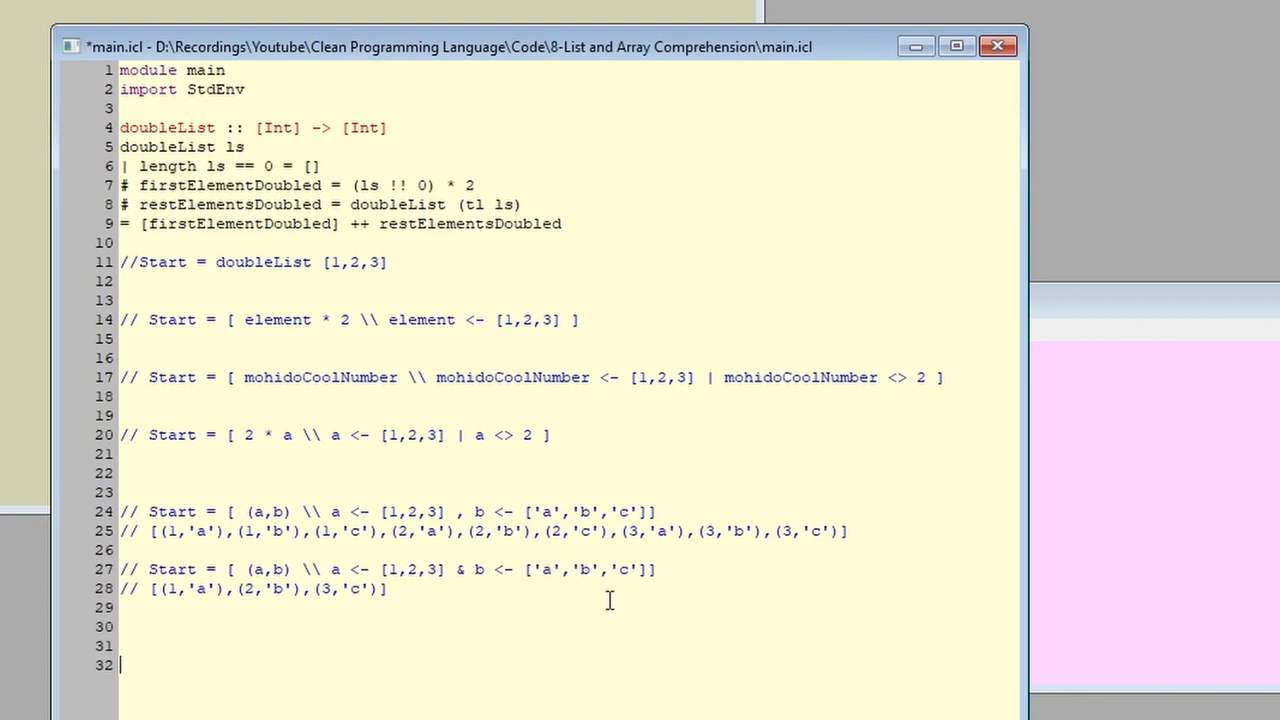
# - Save and add someFunction doubling array elements with Start = someFunction {1,2,3} and a 'When Array!!!' comment
pyautogui.press('ctrl+s')
pyautogui.write('someFunction:: {Int} -> [Int')
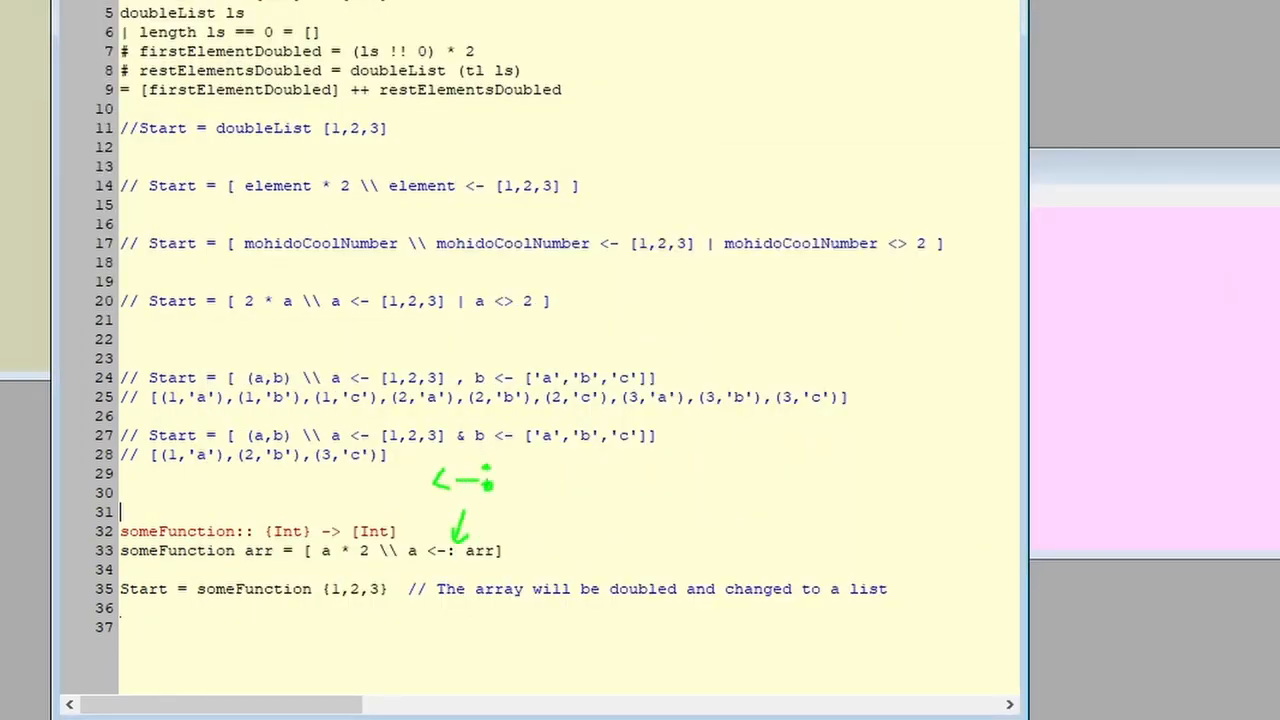
pyautogui.write('When Array!')
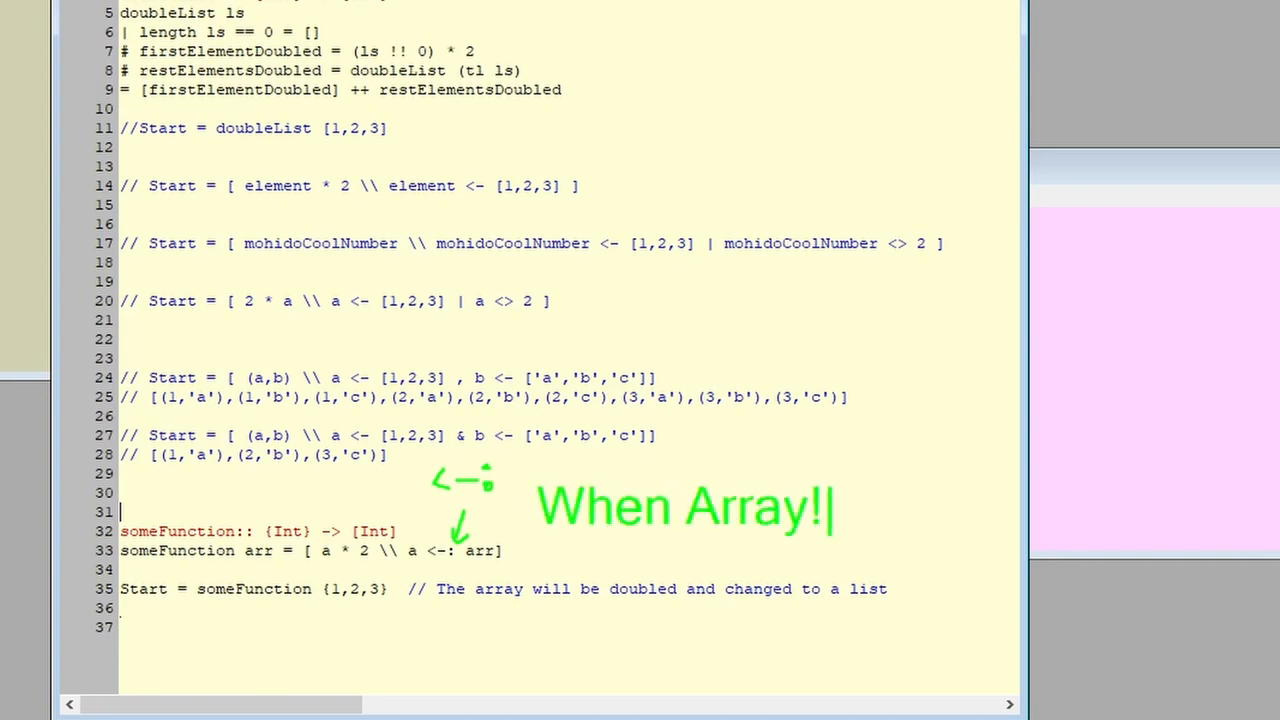
pyautogui.write('!!')
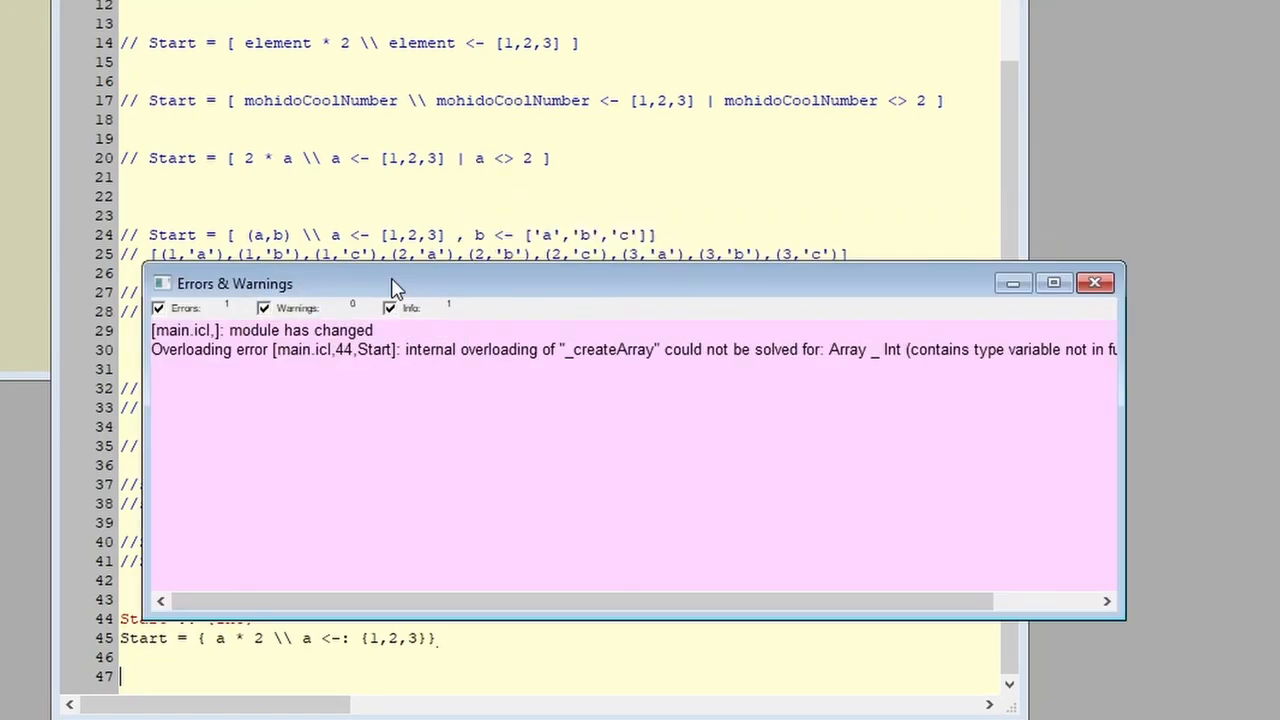
# - Dismiss the error report and add the comment 'Poor start! Can't handle Arrays well'
pyautogui.click(1096, 282)
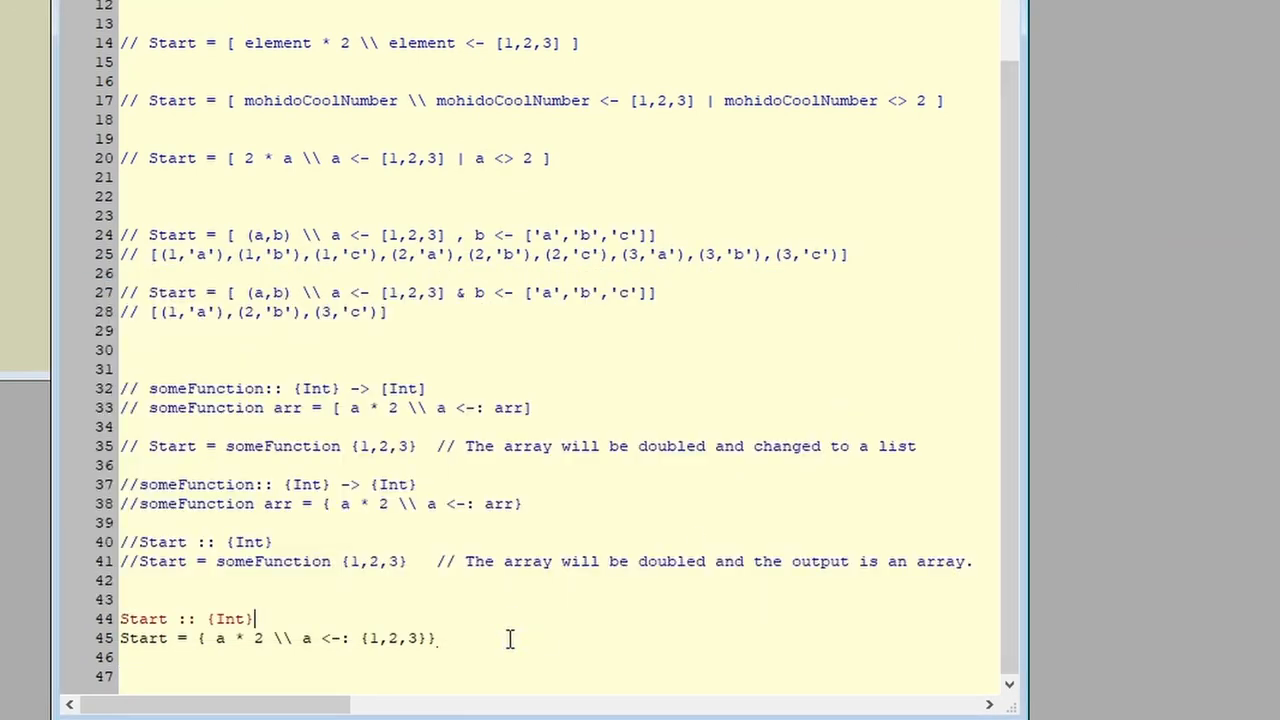
pyautogui.write('Pool')
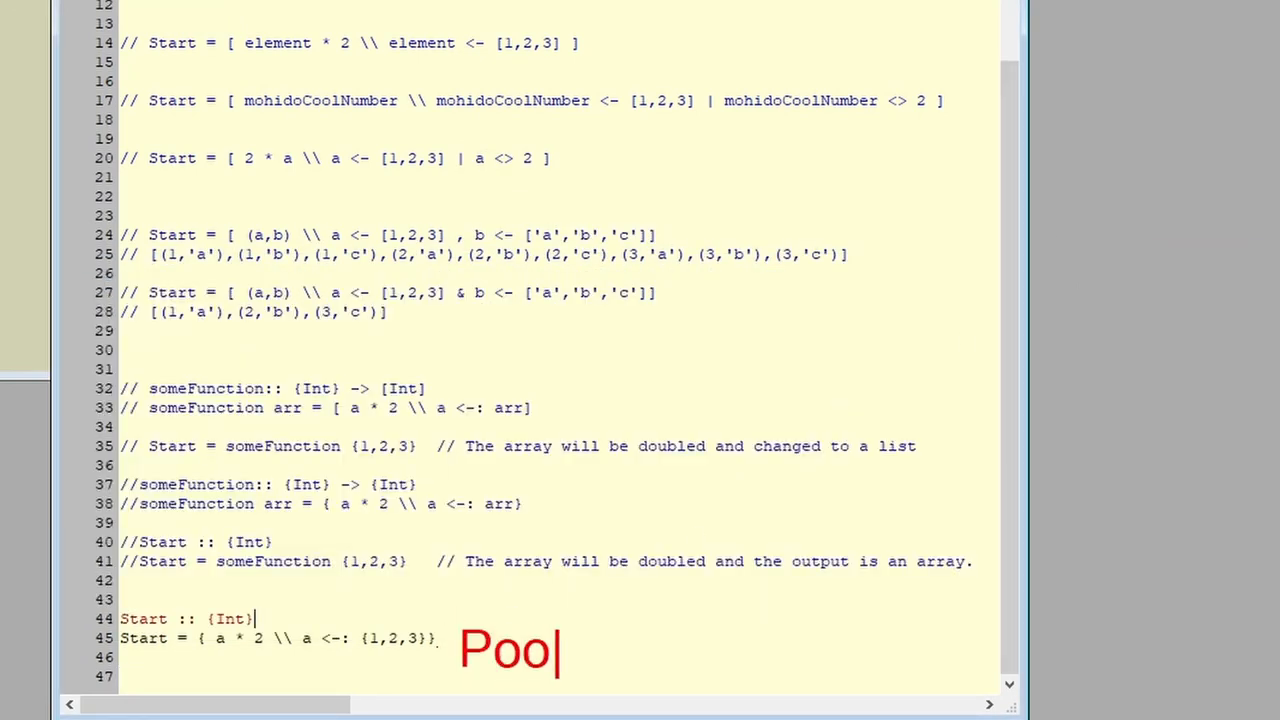
pyautogui.write("r start! Can't ha")
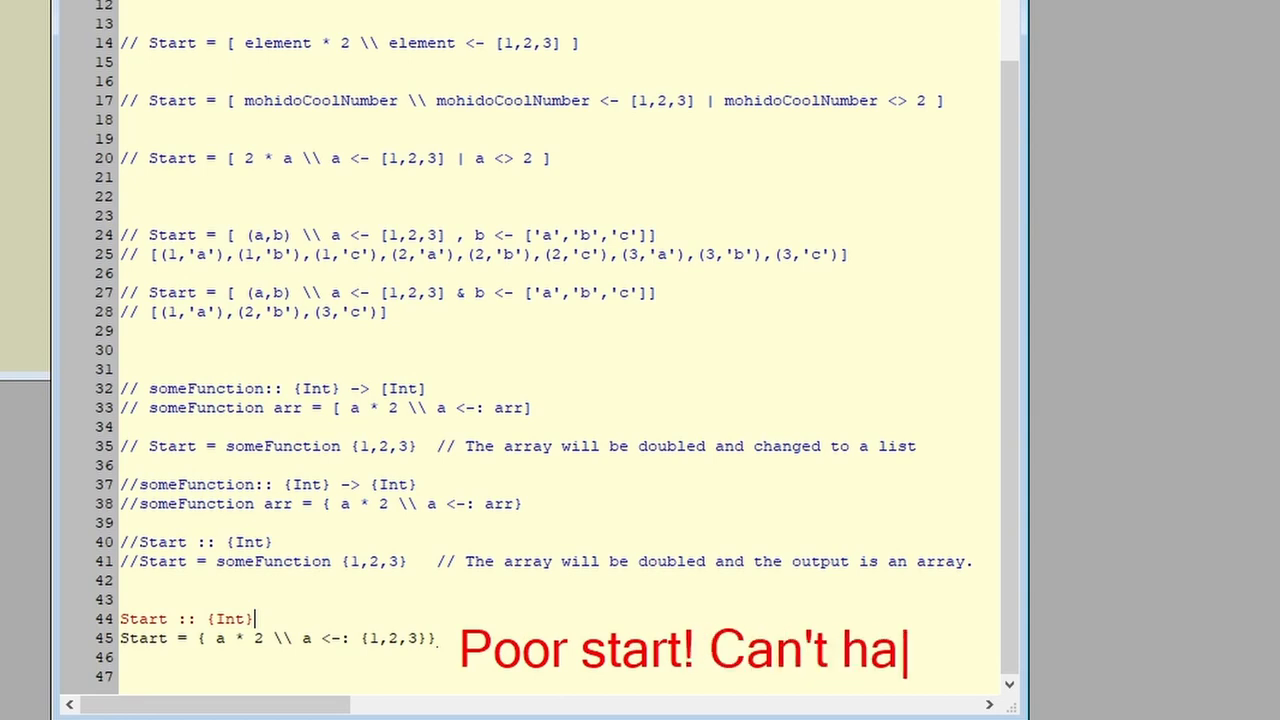
pyautogui.write('ndle Arrays well')
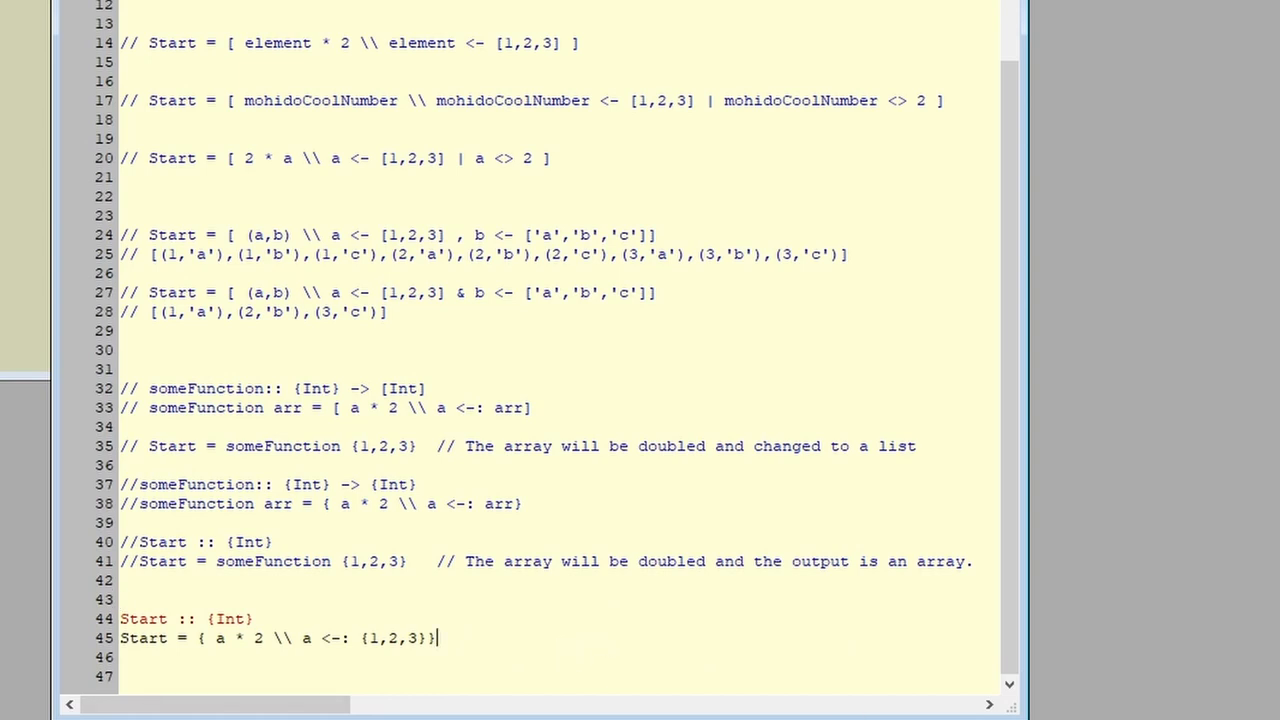
pyautogui.moveTo(976, 100)
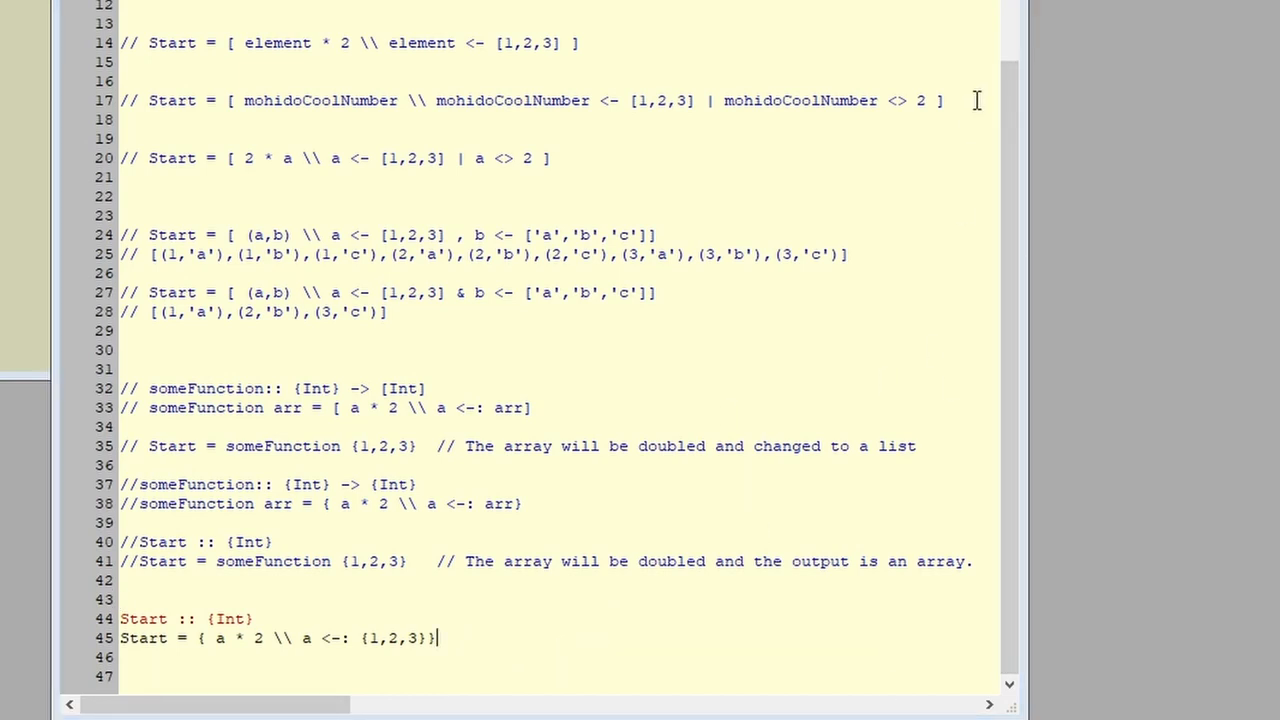